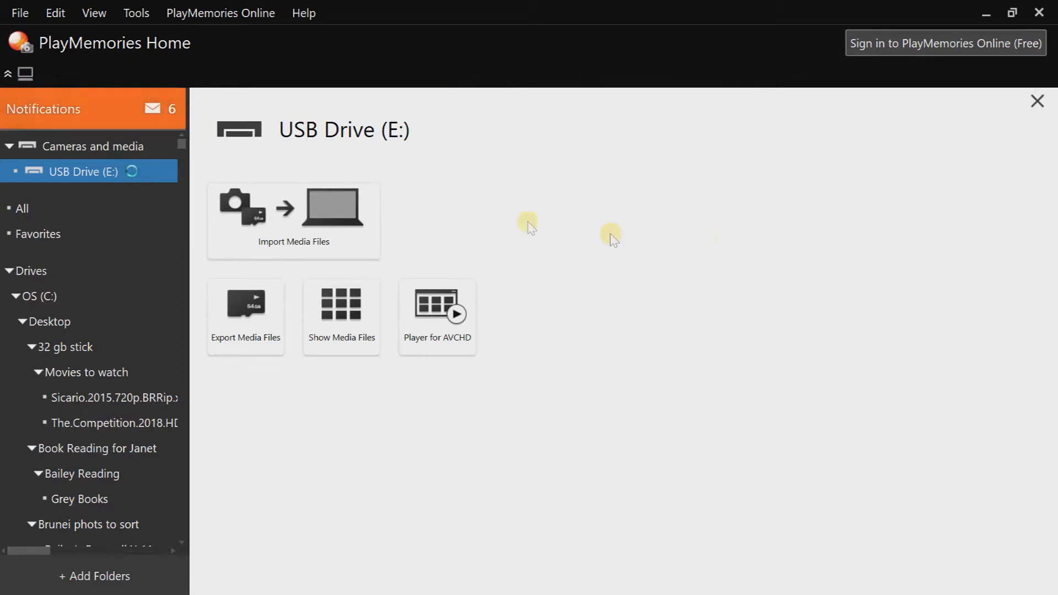
Import the USB drive's new media file into This PC > Videos
left_click(293, 216)
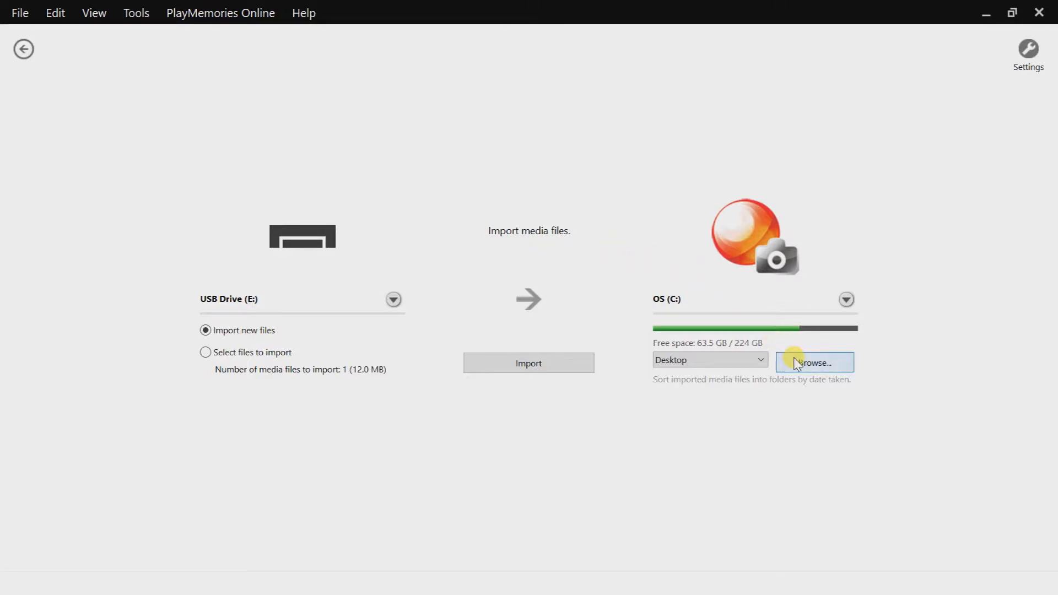
left_click(814, 362)
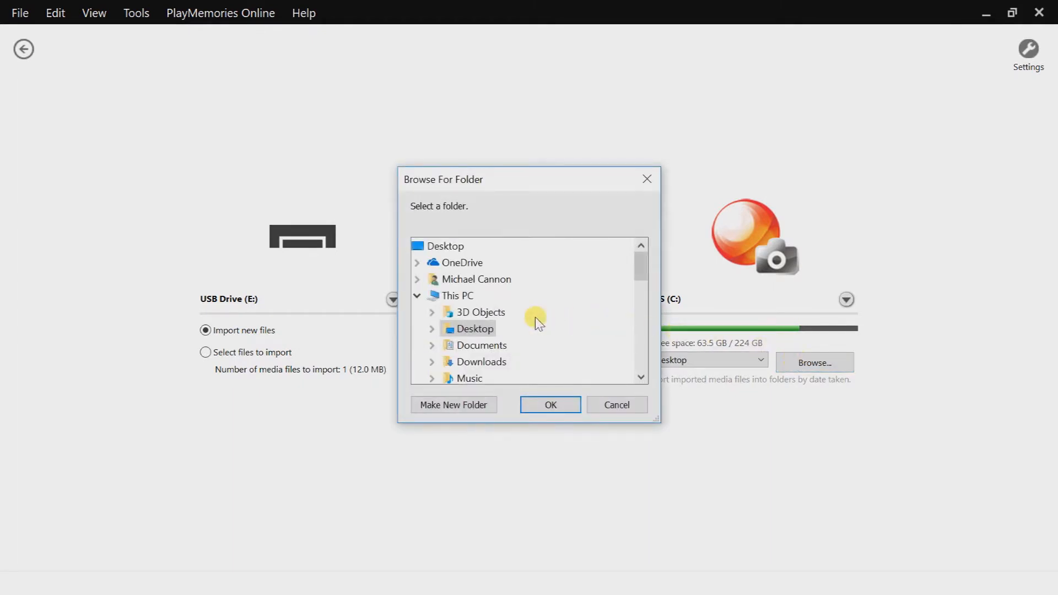
mouse_move(496, 363)
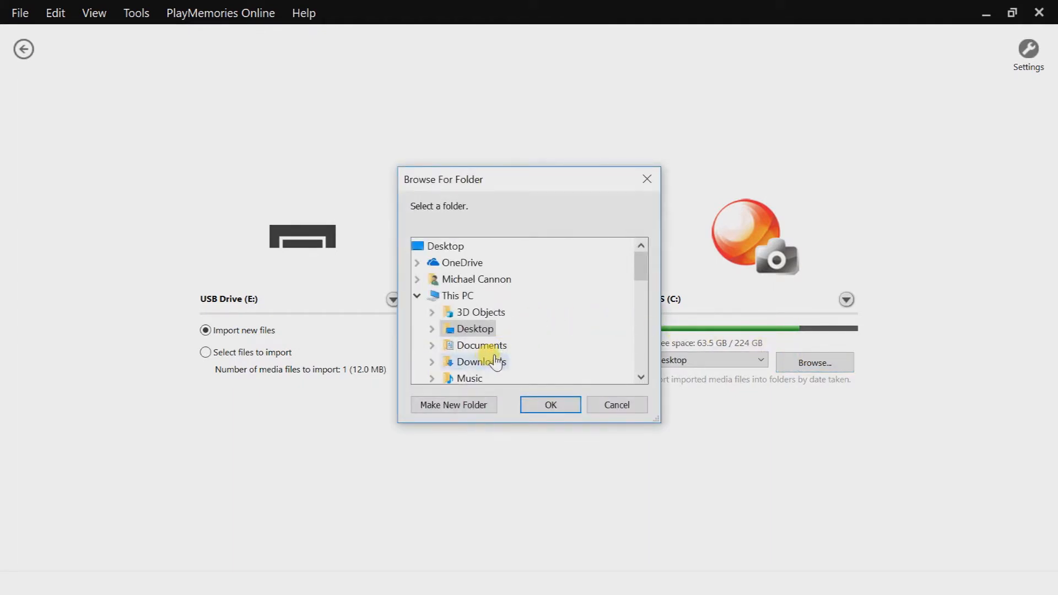
mouse_move(640, 270)
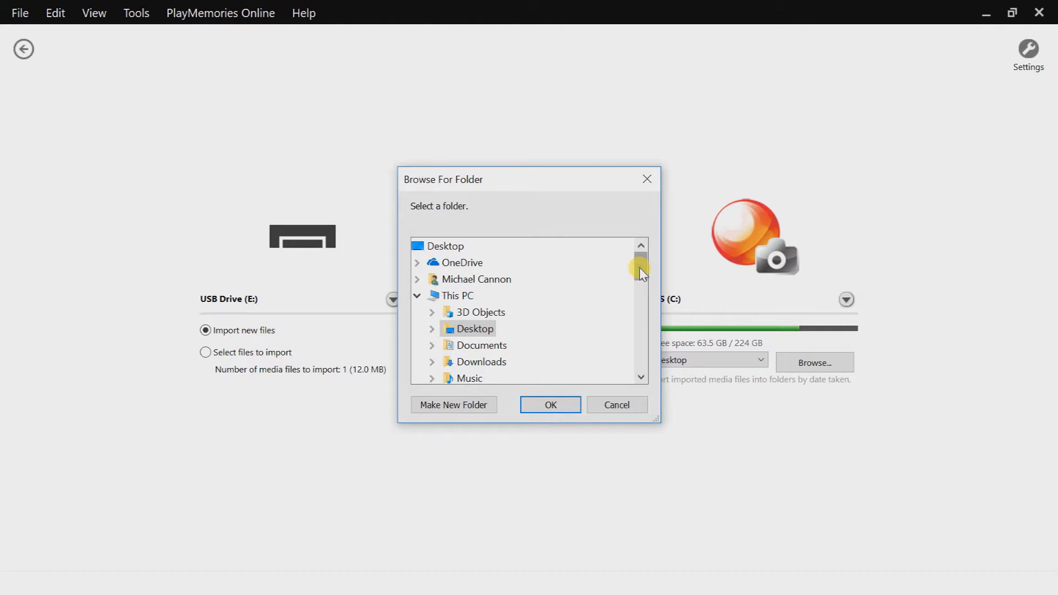
scroll("down", 3)
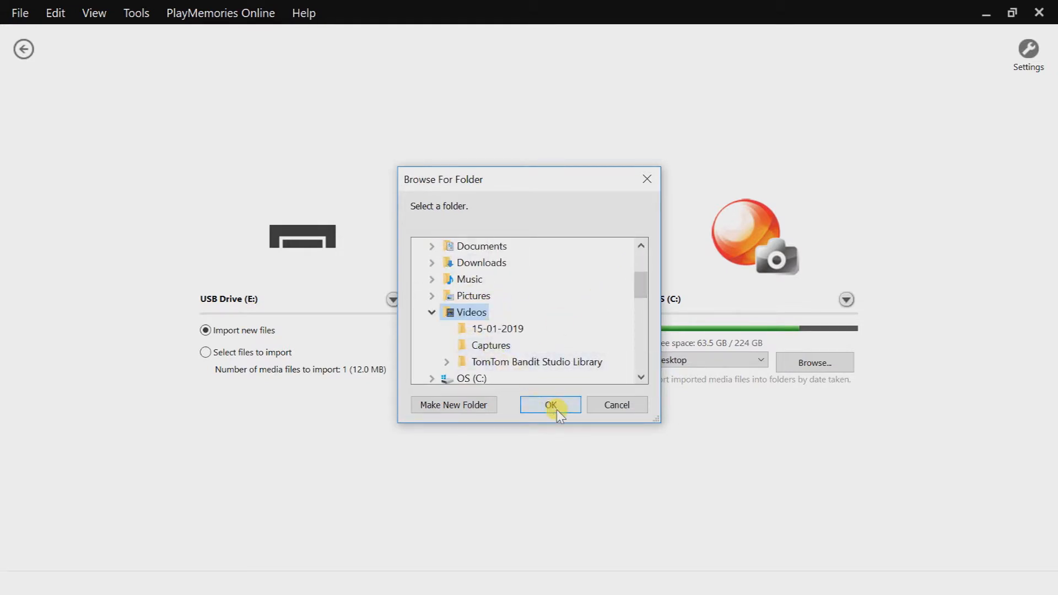
left_click(549, 404)
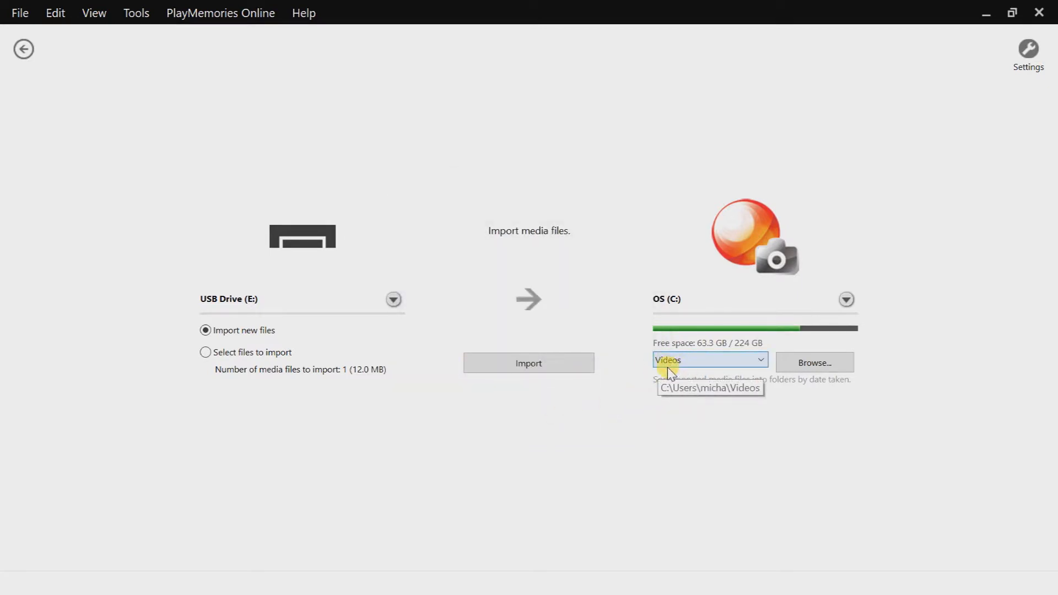
left_click(529, 363)
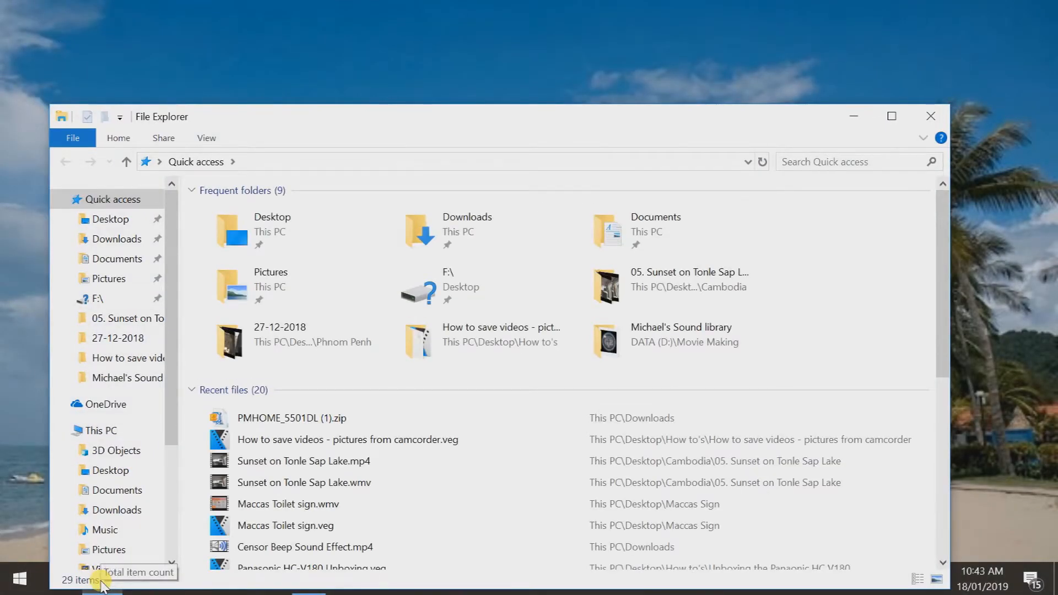
Find the imported 00005.m2ts clip in Videos > 17-01-2019, then close File Explorer
left_click(292, 418)
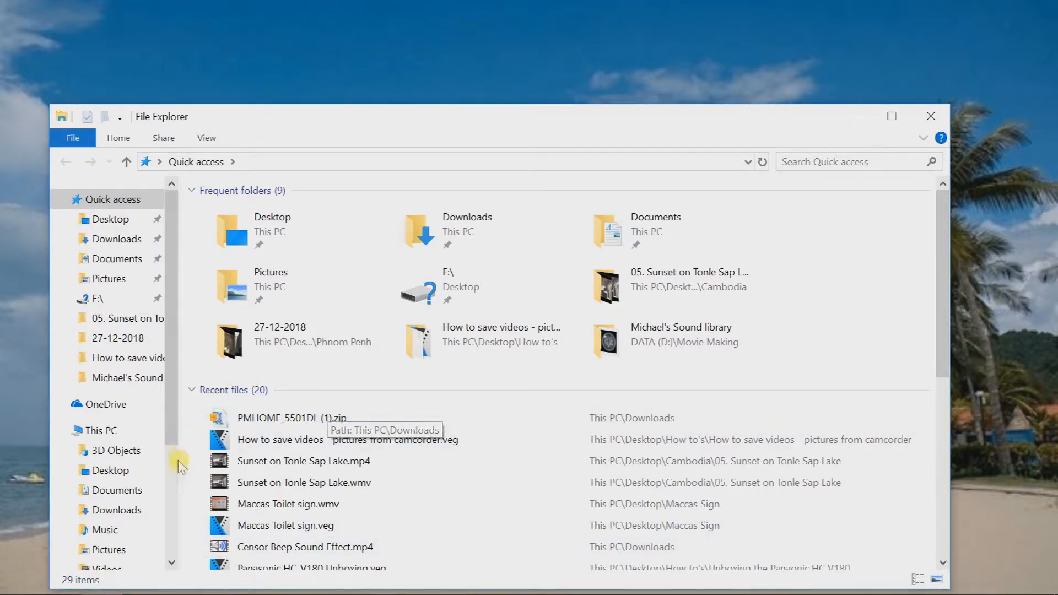
scroll("down", 3)
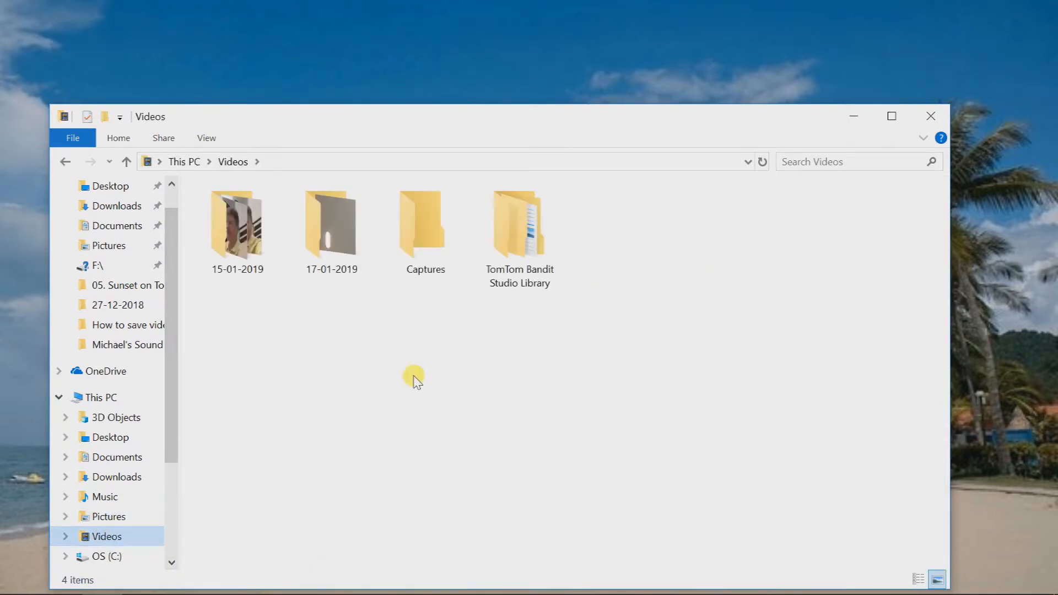
left_click(331, 225)
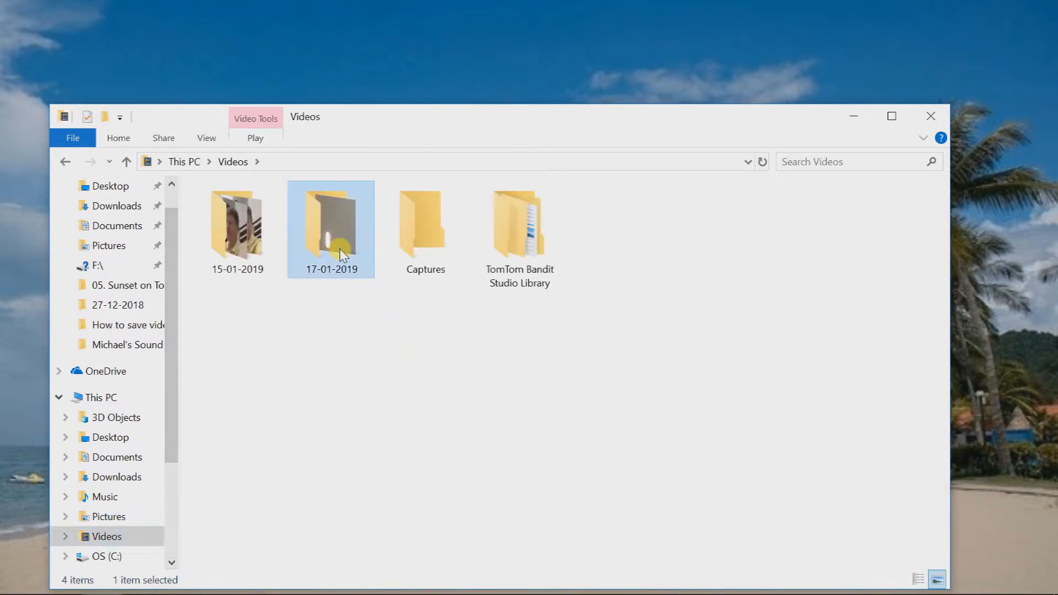
double_click(330, 228)
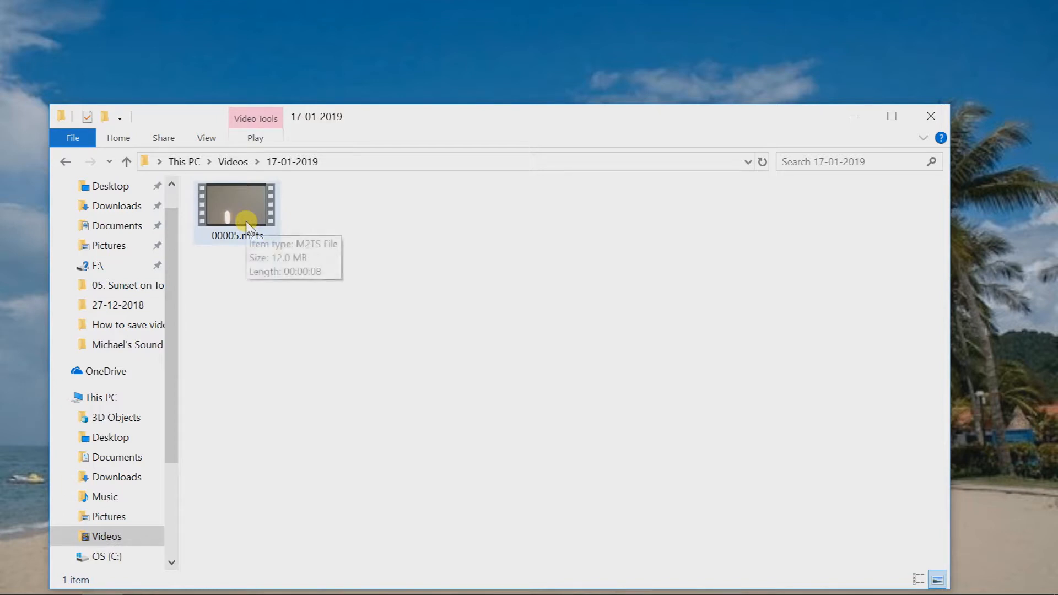
left_click(236, 206)
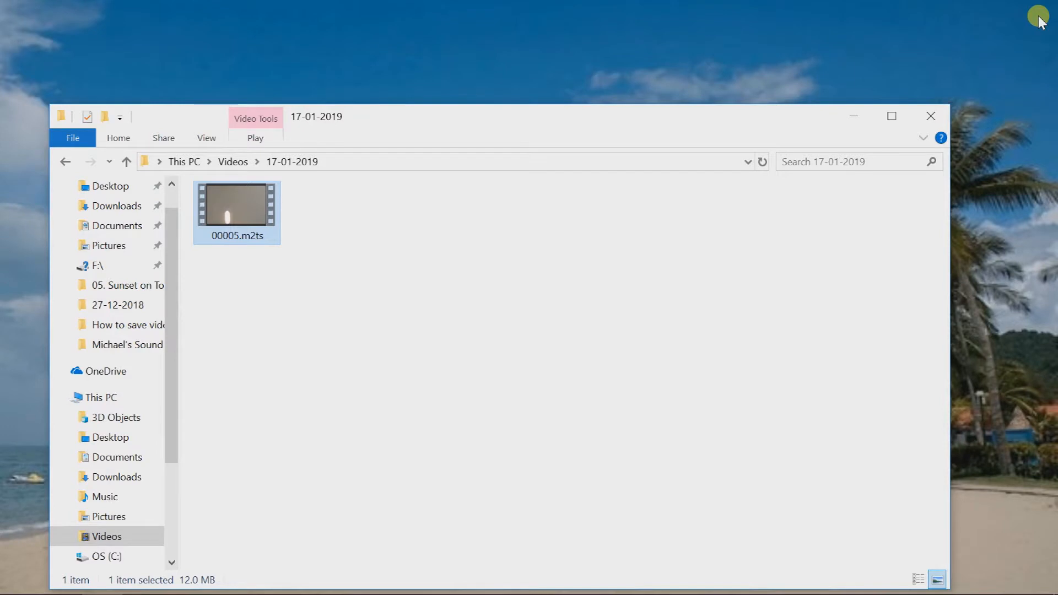
mouse_move(851, 75)
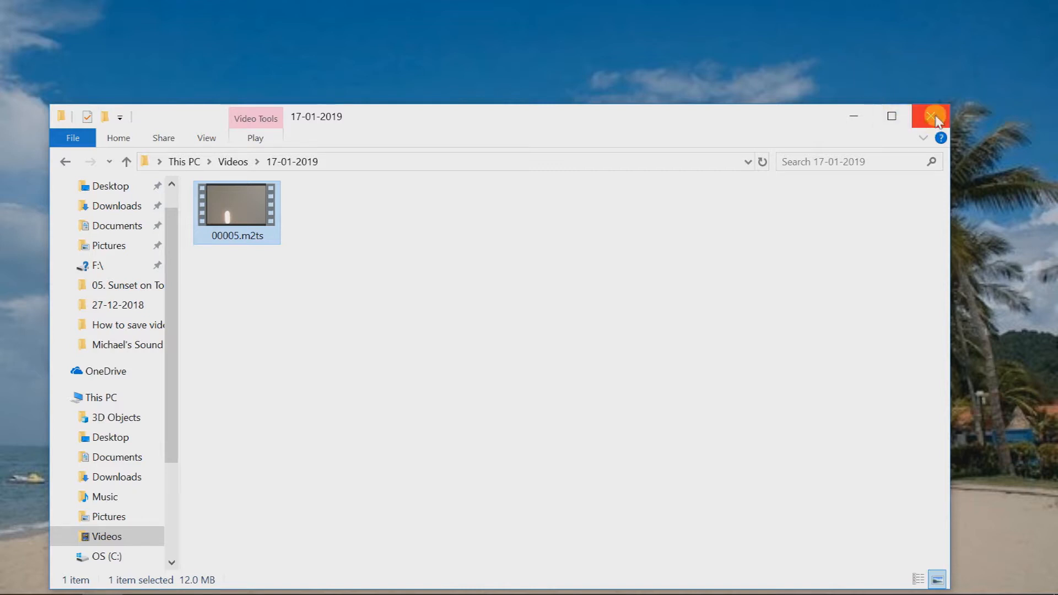
left_click(931, 116)
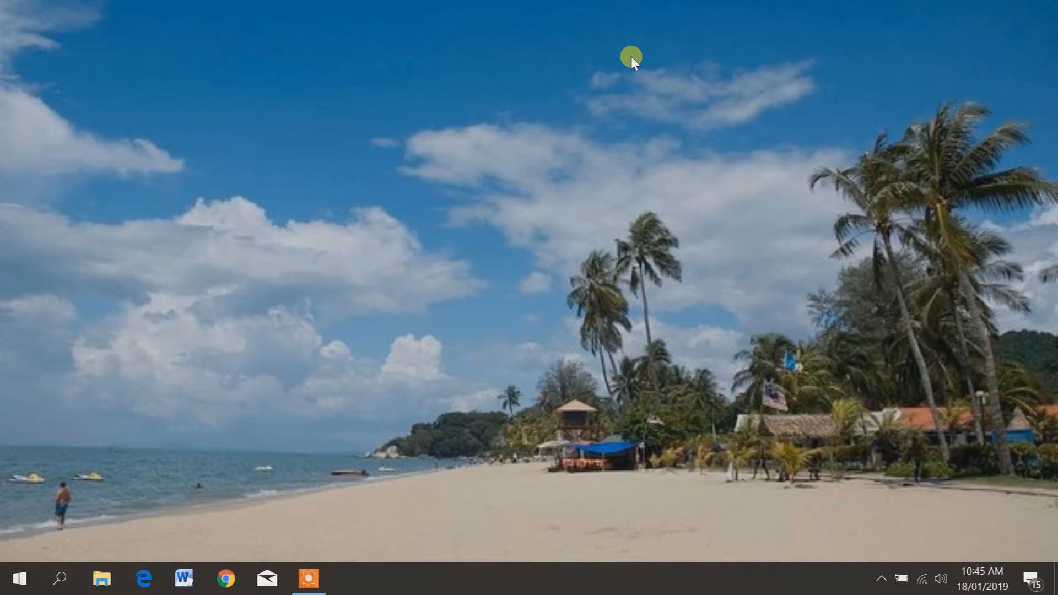
left_click(308, 578)
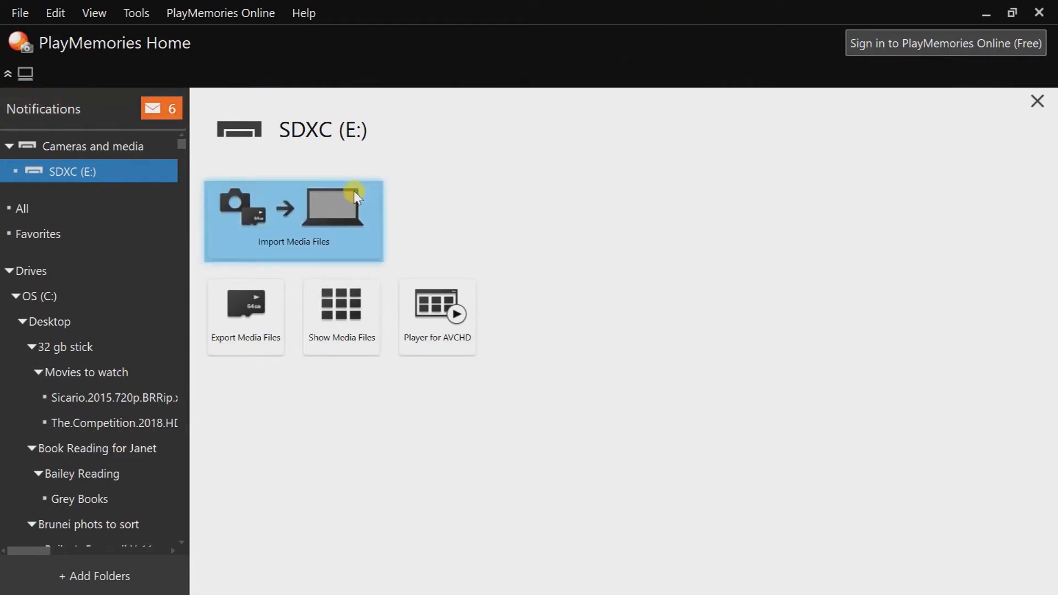
Import from the SDXC (E:) card into Videos and dismiss 'Cannot find the media files'
left_click(293, 222)
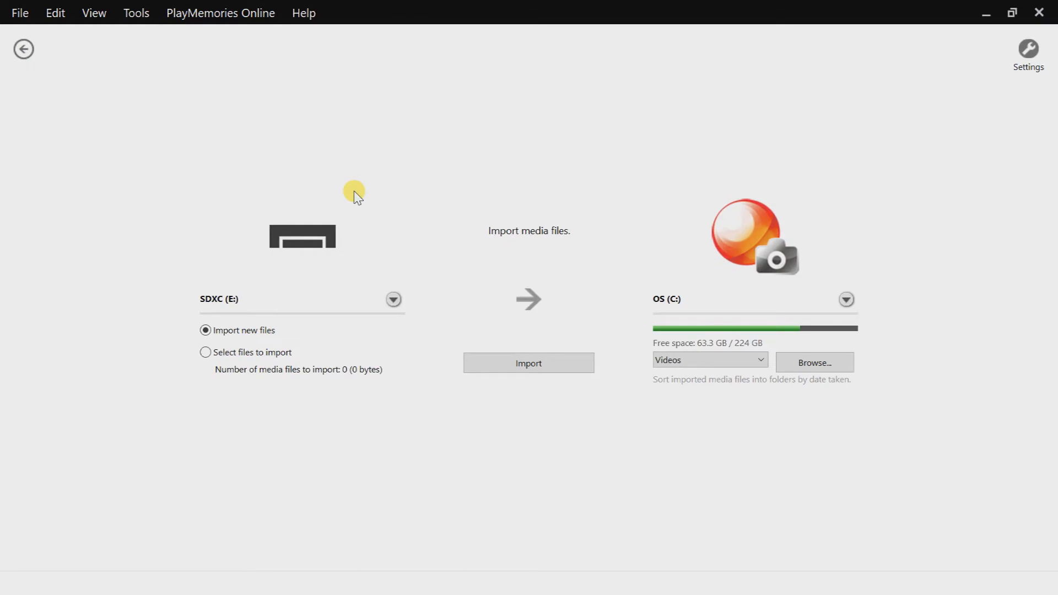
mouse_move(617, 341)
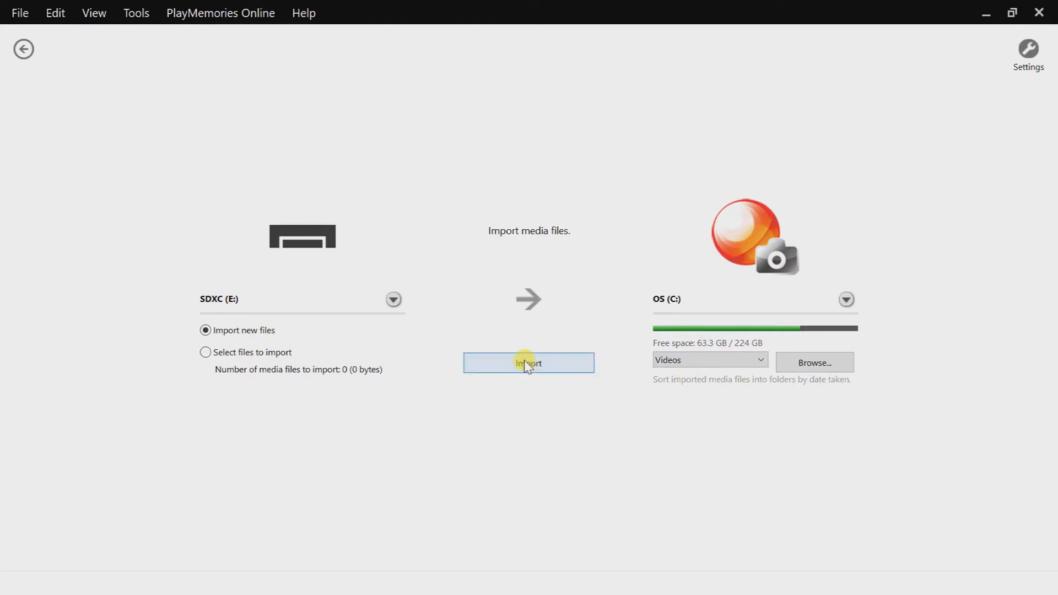
left_click(529, 363)
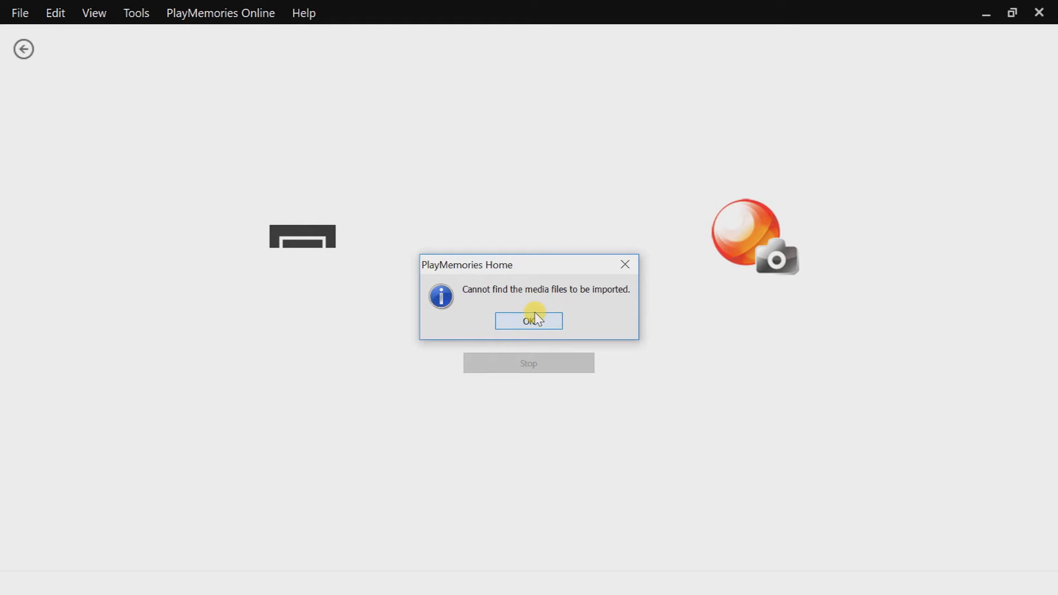
left_click(529, 321)
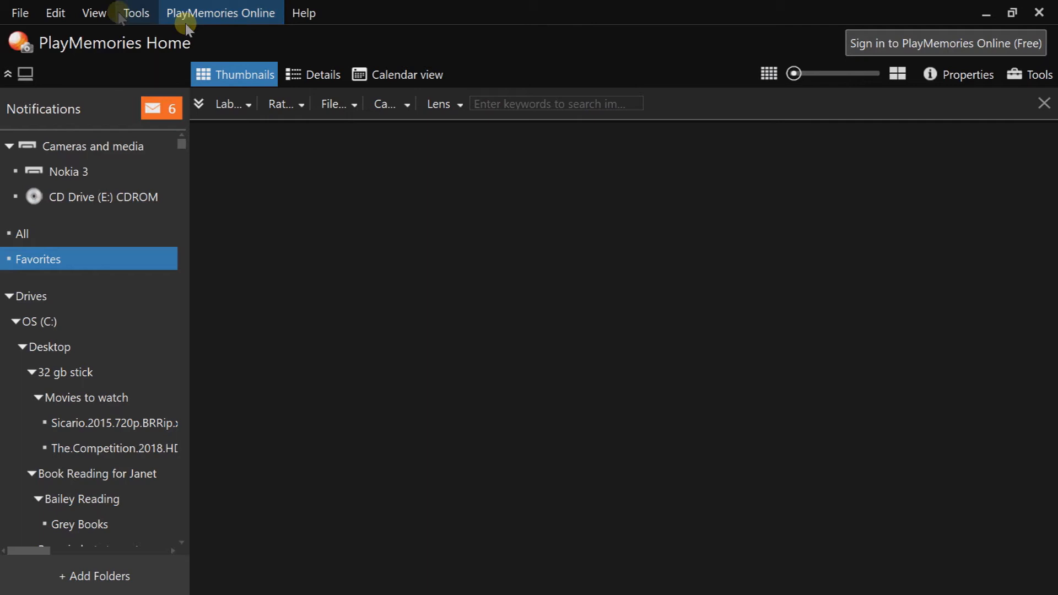
Import the Nokia 3 phone's media into the Pictures folder via File > Import Media Files
left_click(20, 12)
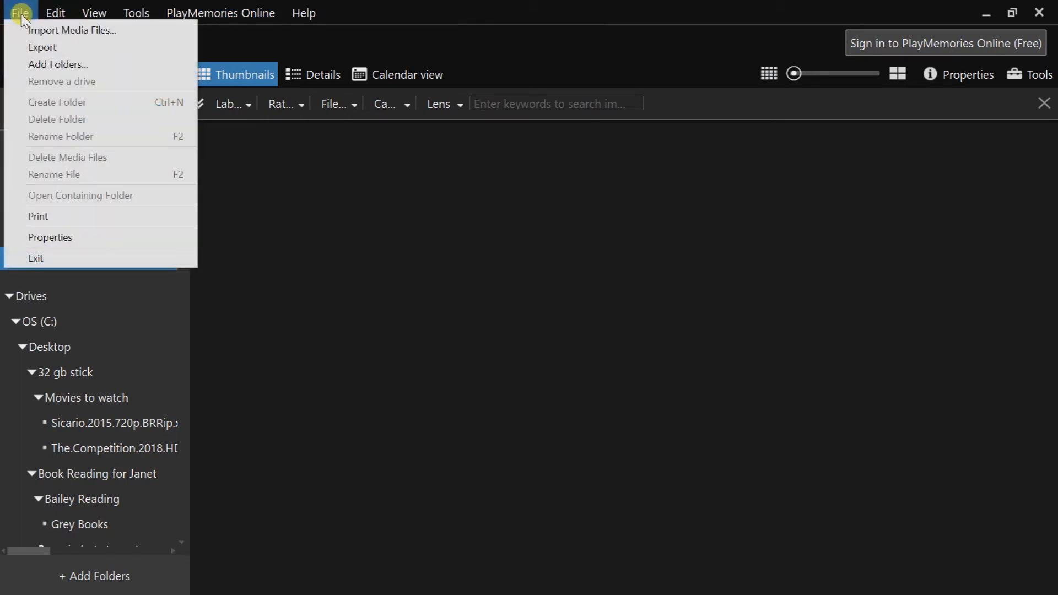
left_click(72, 30)
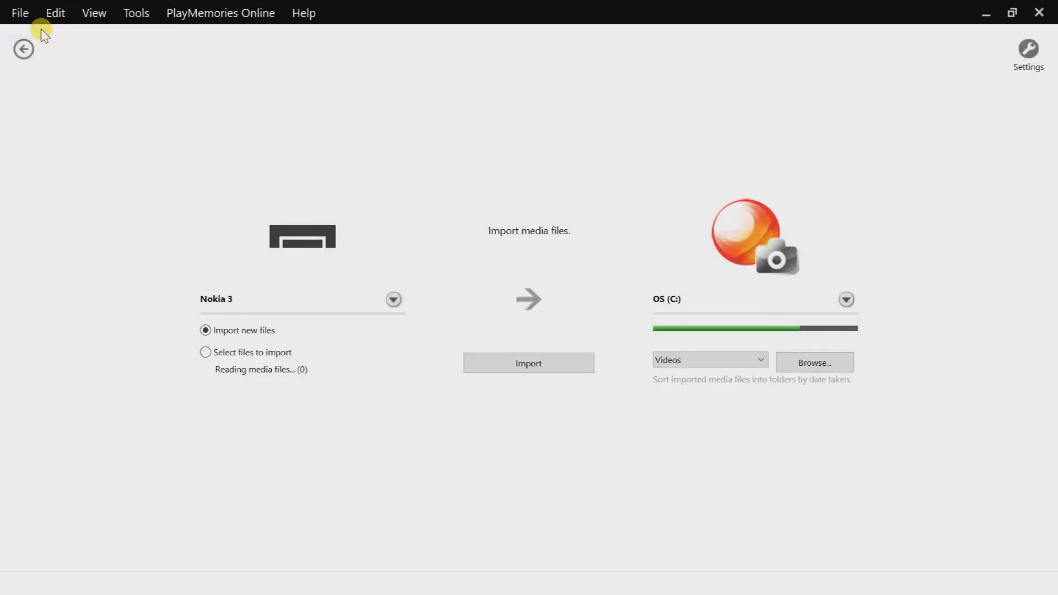
mouse_move(454, 369)
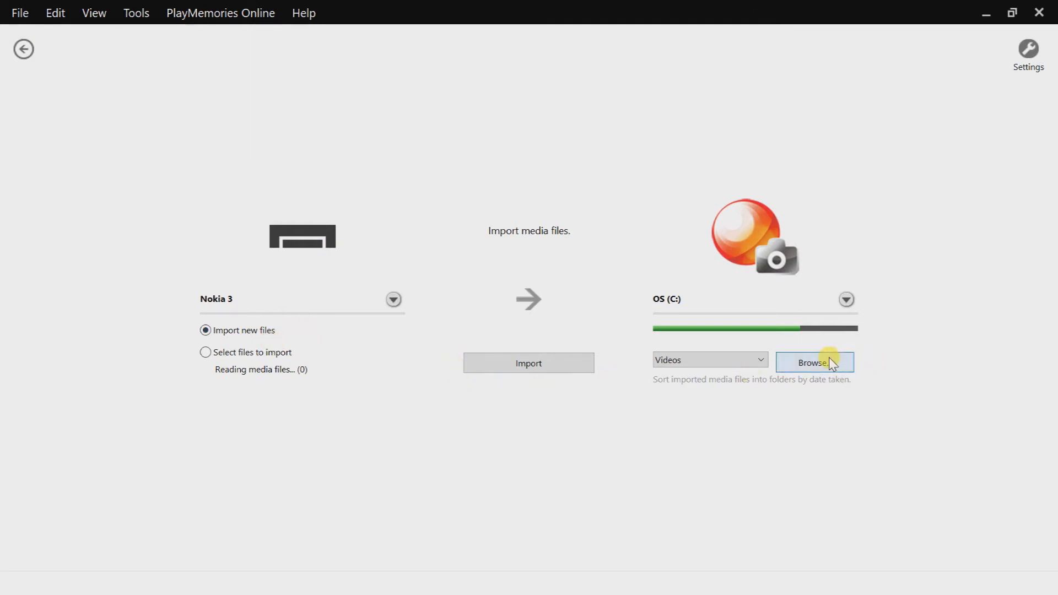
left_click(814, 363)
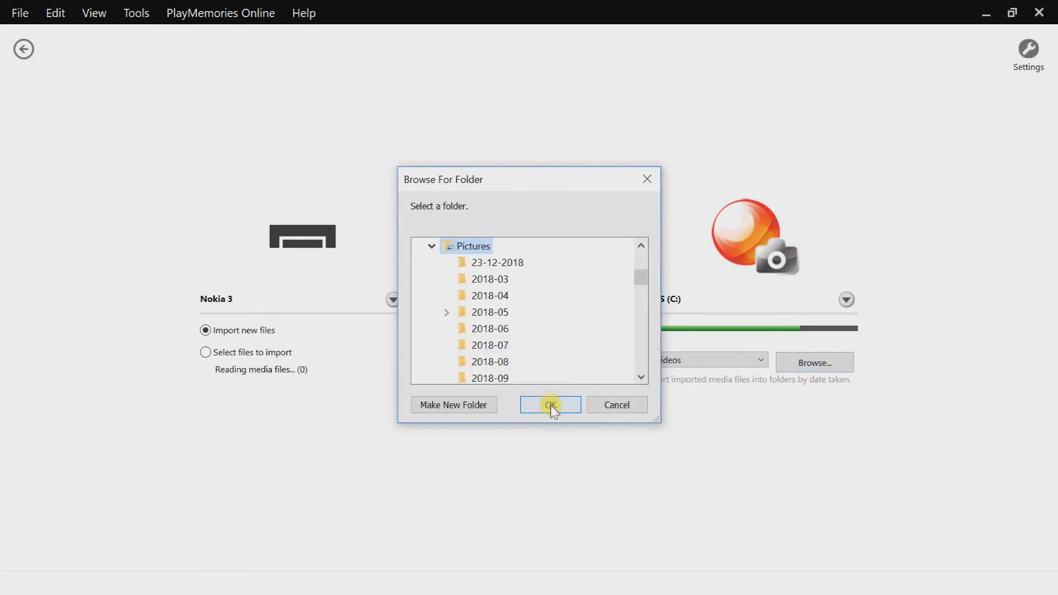
left_click(550, 405)
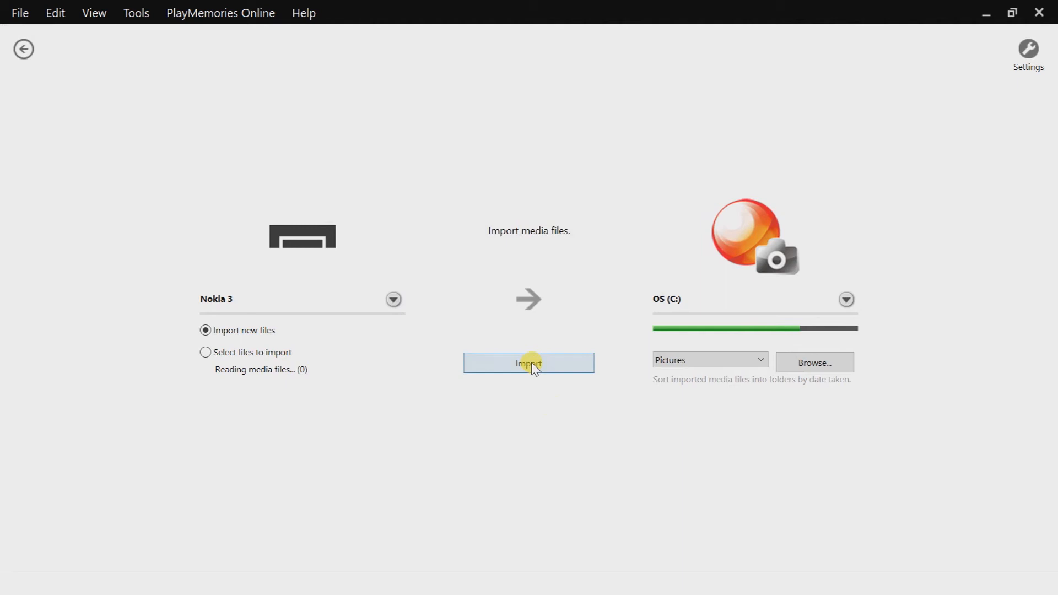
left_click(529, 363)
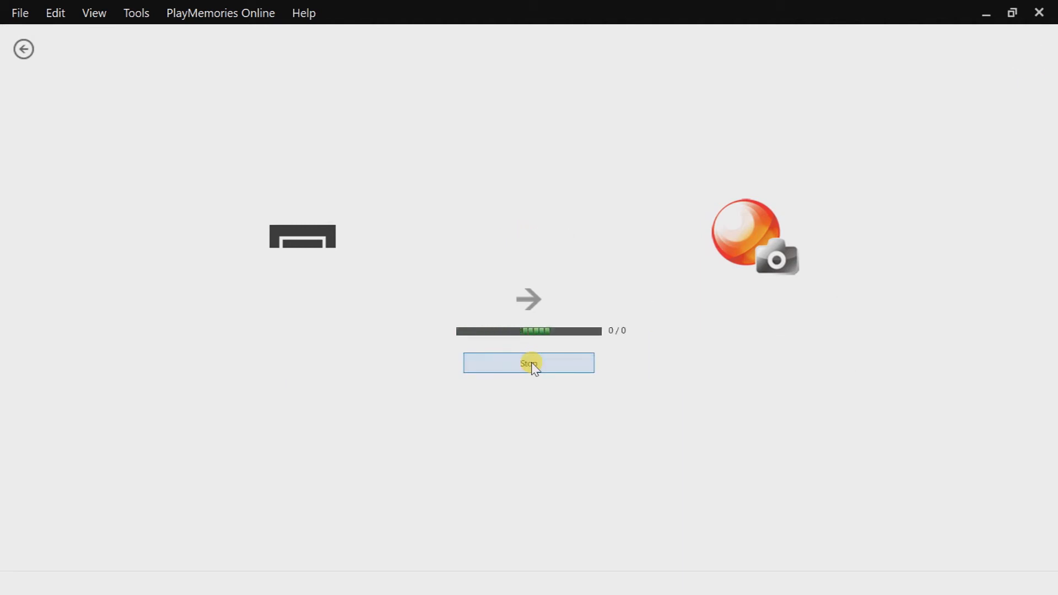